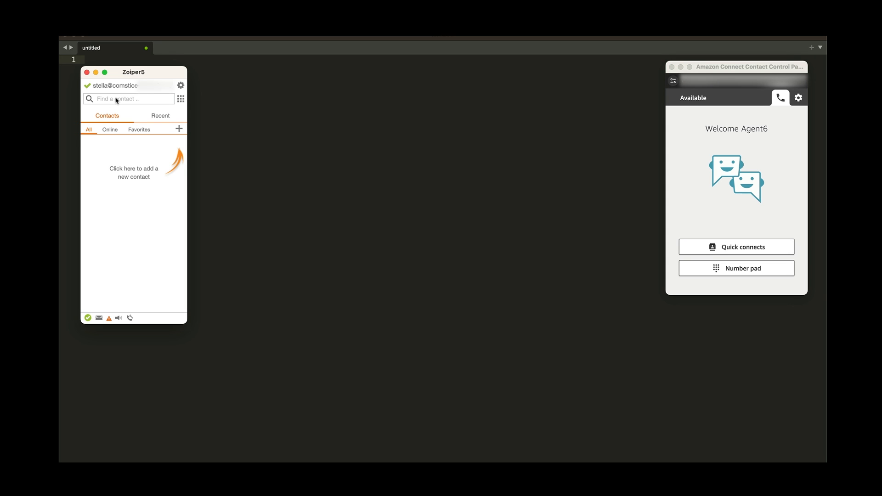
Enter the number 5555*11 into the Zoiper5 contact search field.
left_click(128, 98)
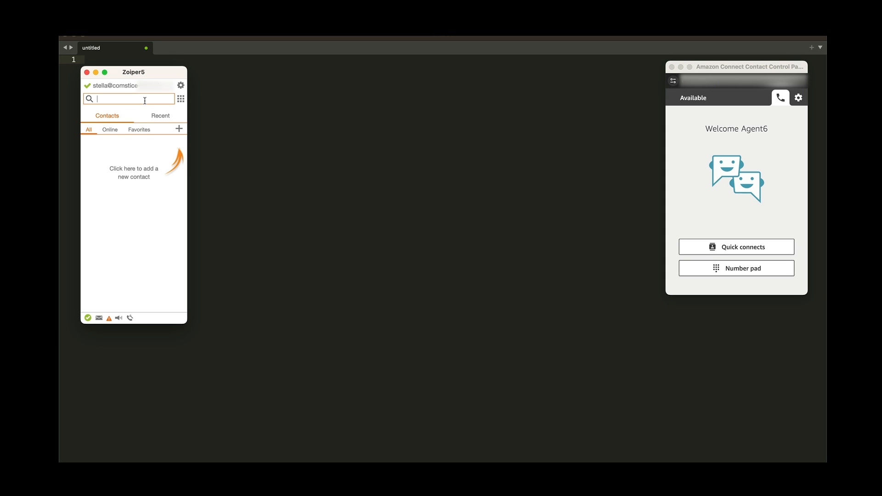
type("55551")
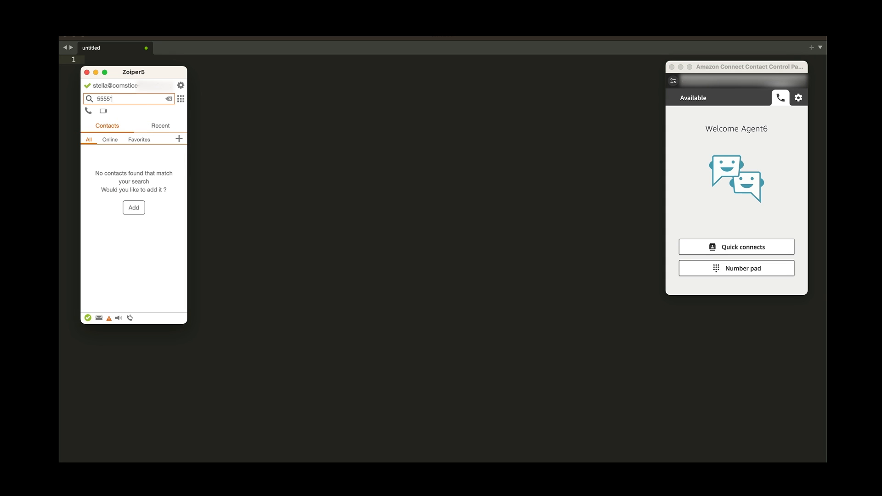
type("*11")
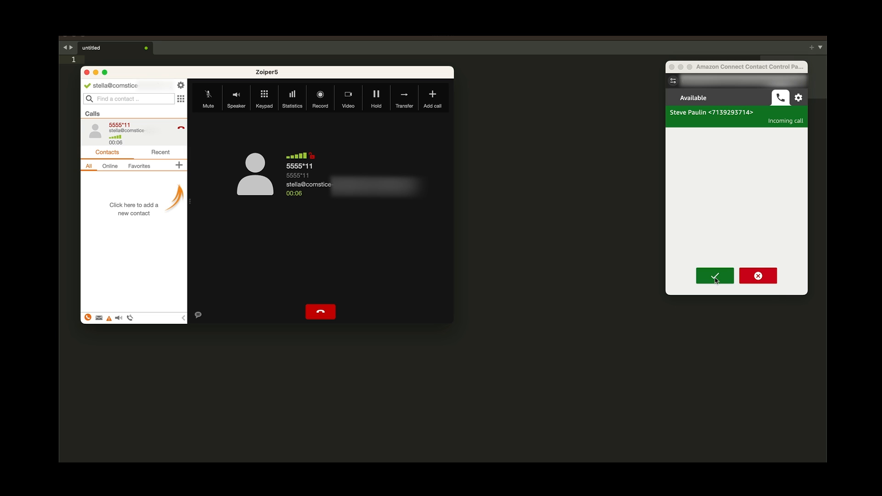
Accept the incoming call from 5555*11 as the agent in the Amazon Connect CCP.
left_click(714, 276)
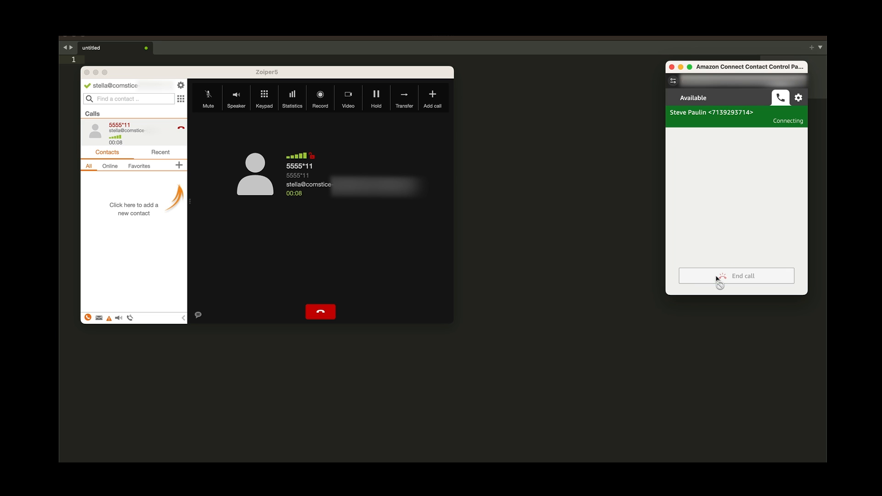